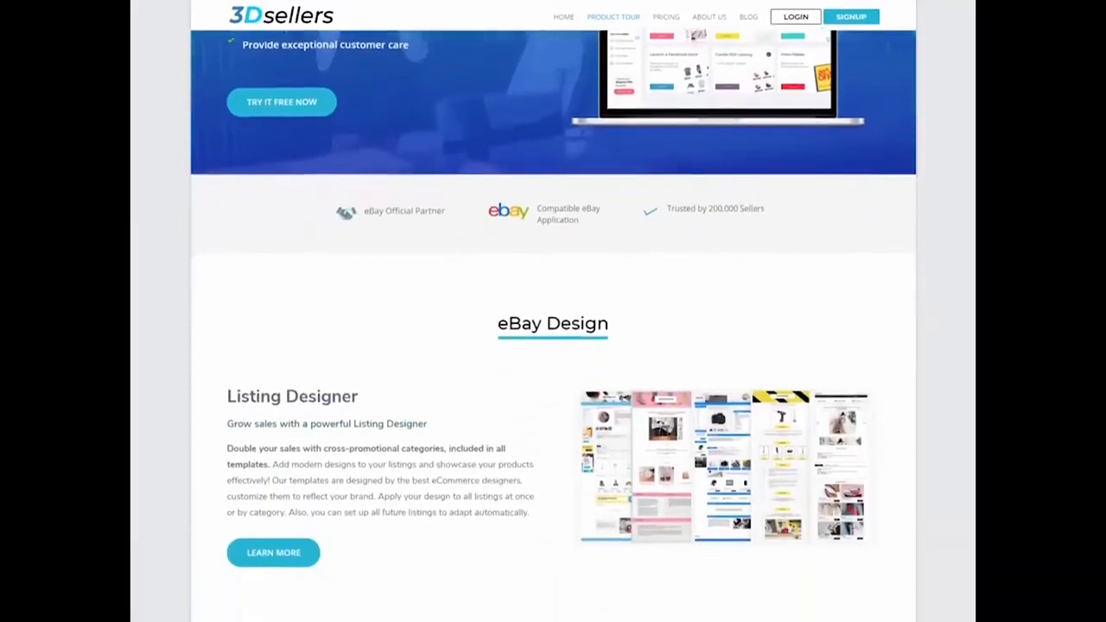
# Scroll the product tour page down to Webstore and the Automation section with Feedback Reminder
pyautogui.scroll(-3)
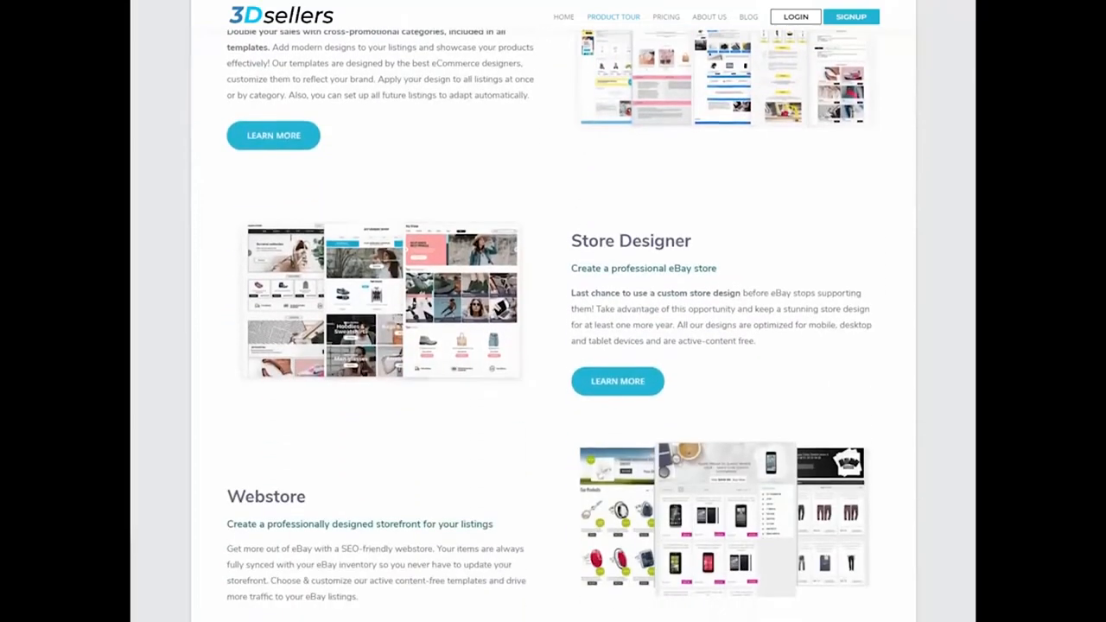
pyautogui.scroll(-3)
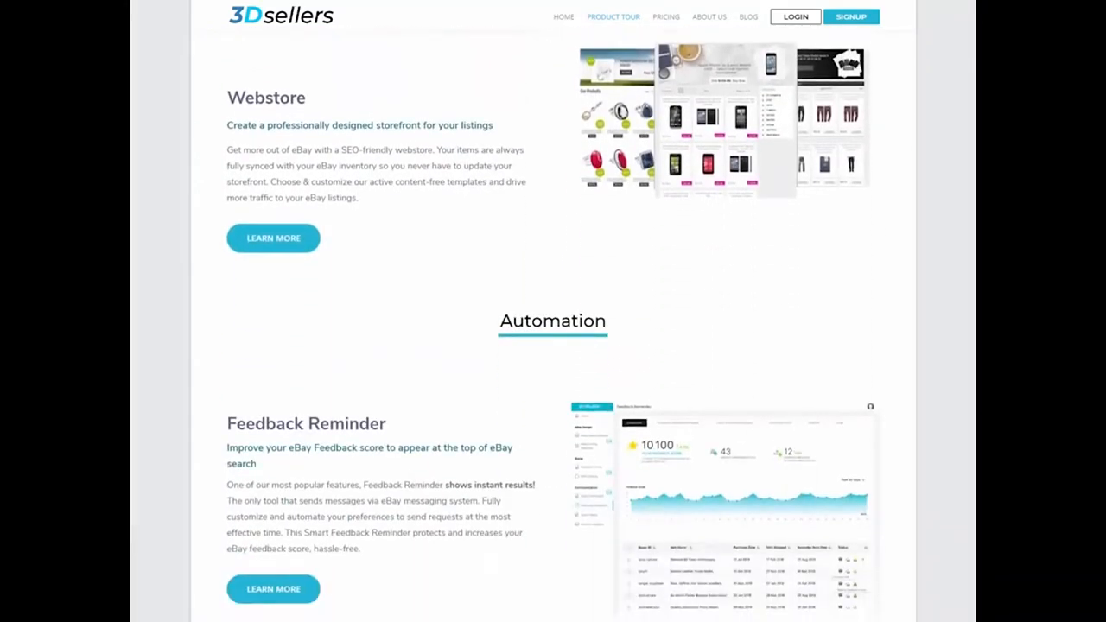
pyautogui.scroll(-3)
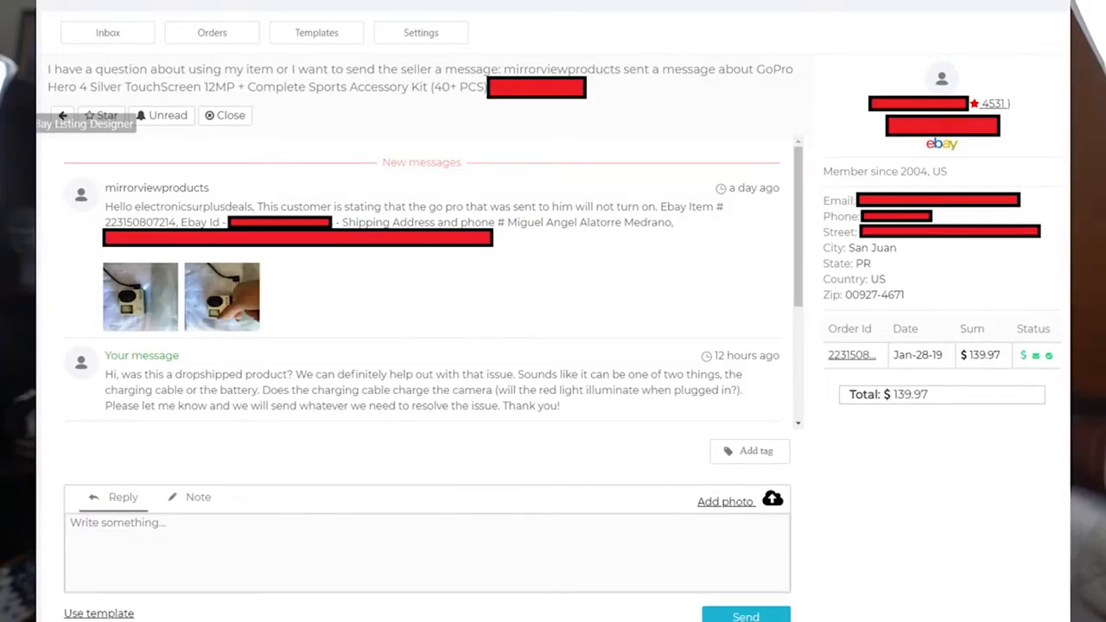
# View the eBay Listing Designer's design templates, then move to the Thank You Emails dashboard
pyautogui.click(88, 97)
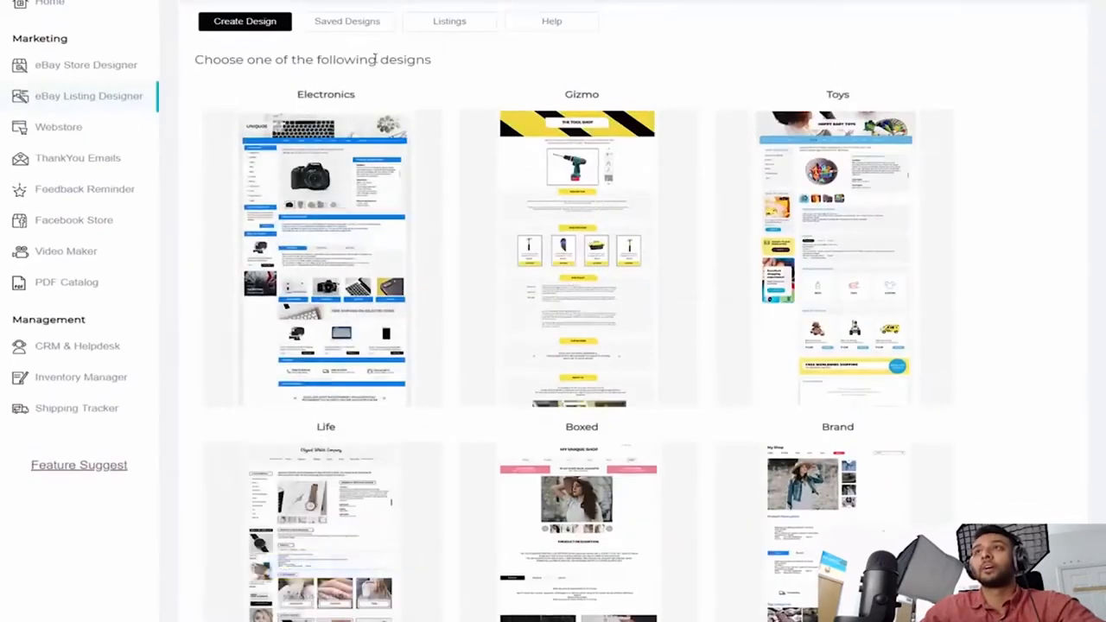
pyautogui.moveTo(322, 256)
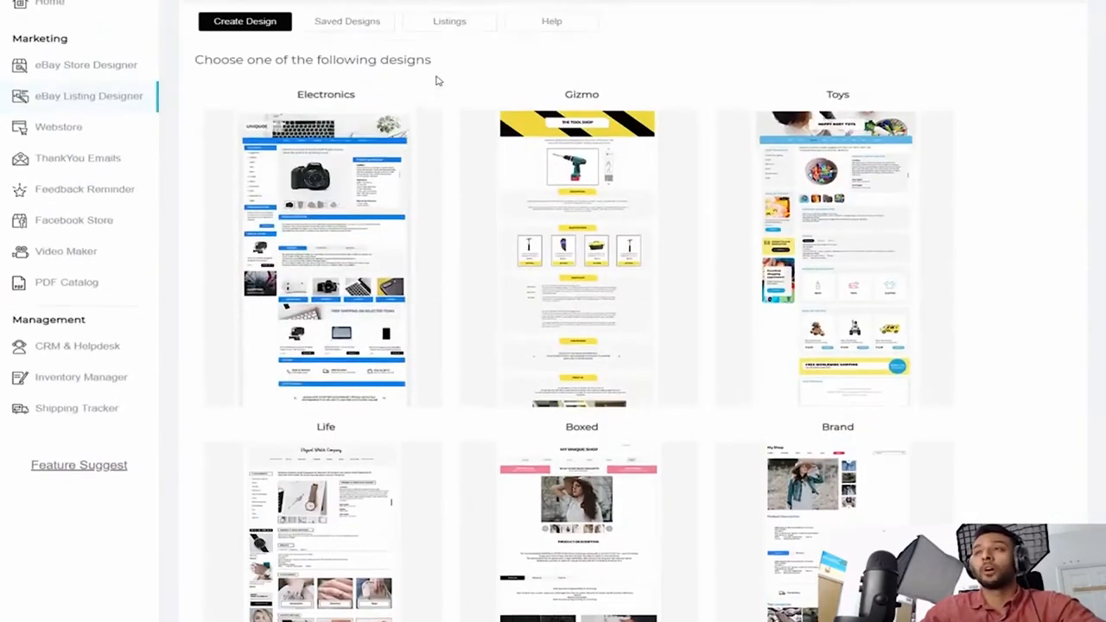
pyautogui.click(78, 157)
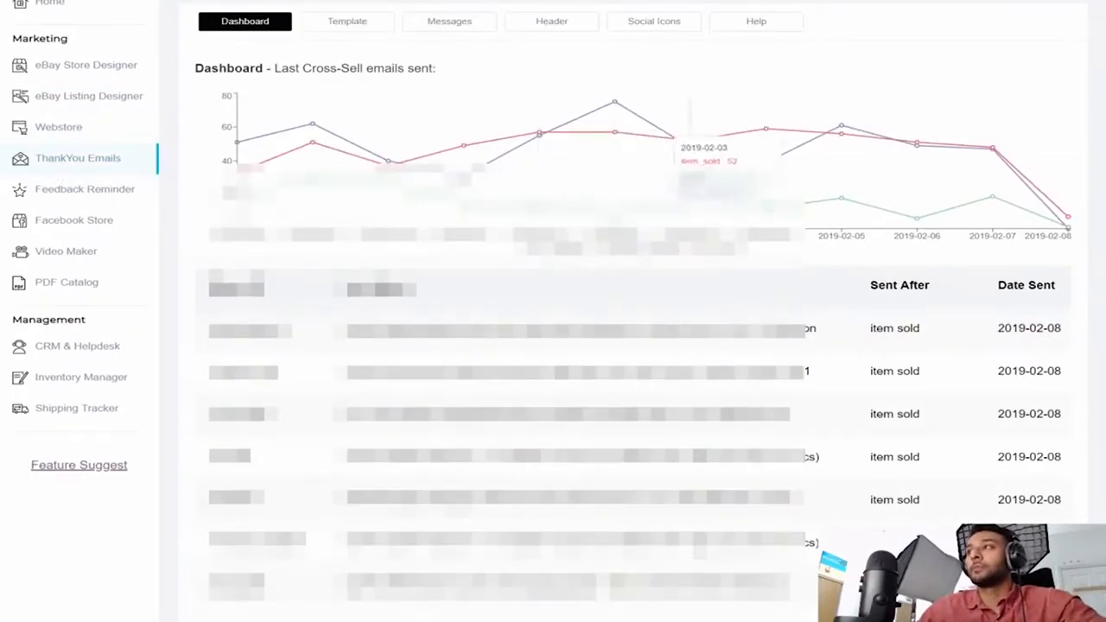
# Review the thank-you email dashboard, template choices and the after-purchase message settings
pyautogui.scroll(-3)
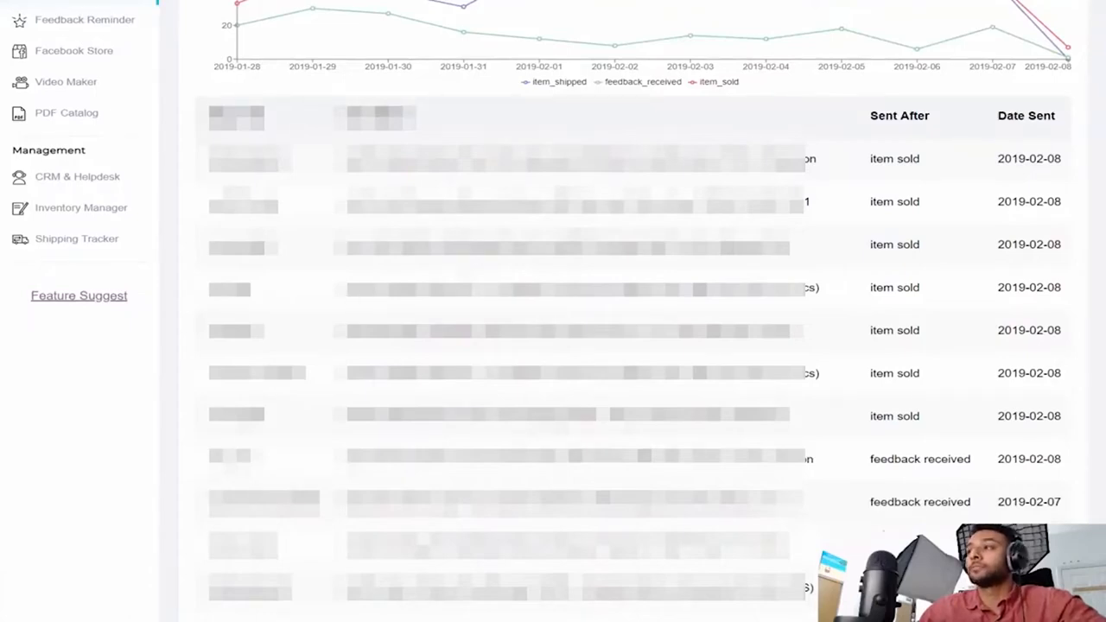
pyautogui.click(78, 158)
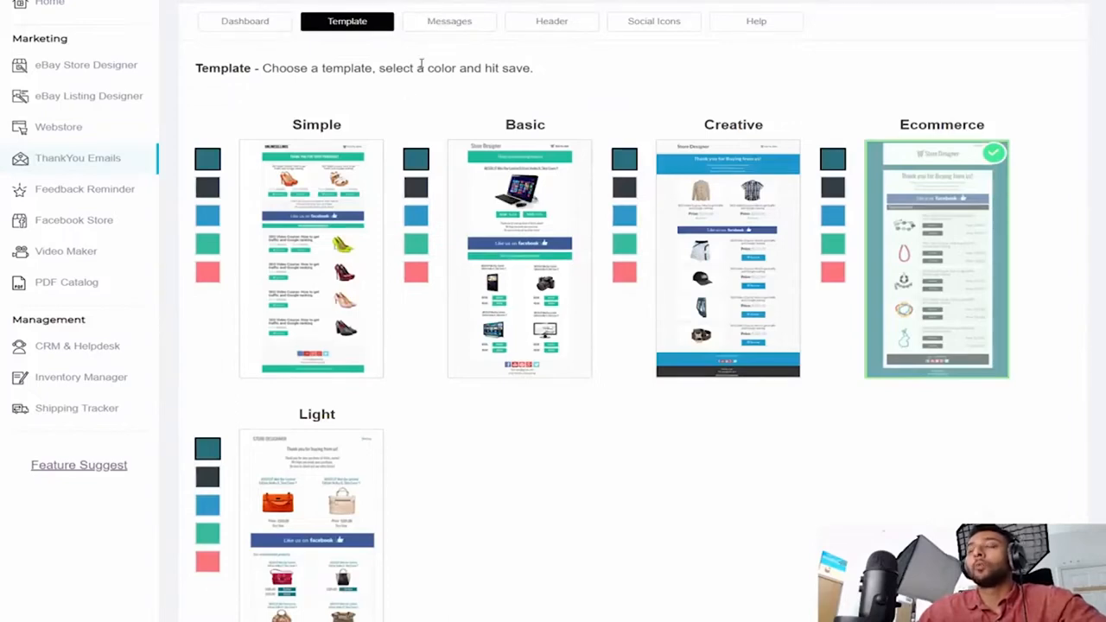
pyautogui.click(450, 21)
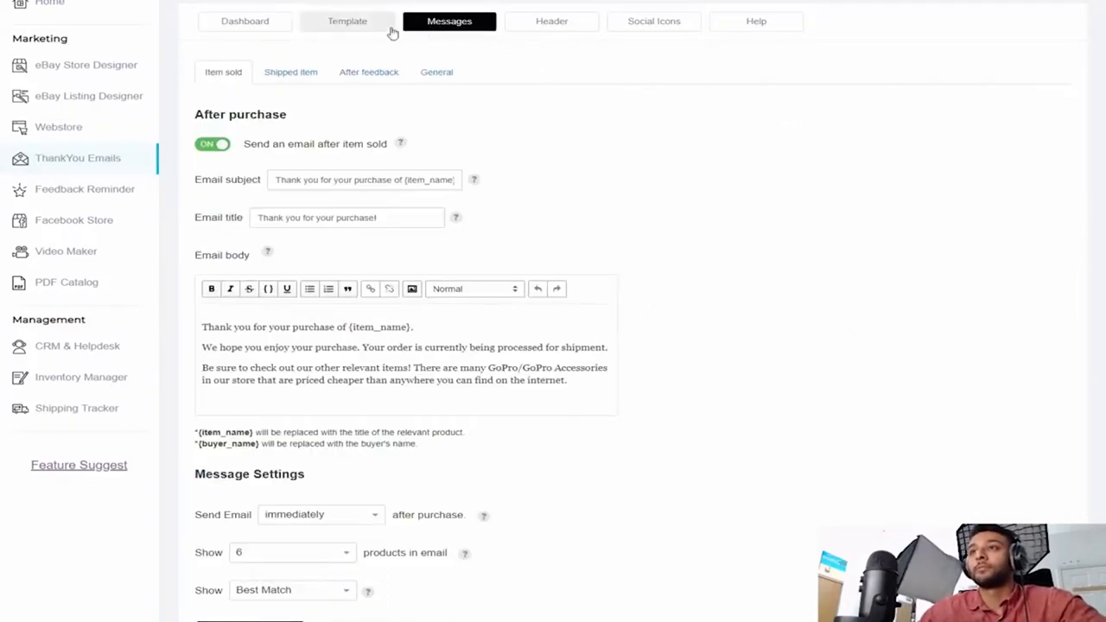
pyautogui.click(292, 553)
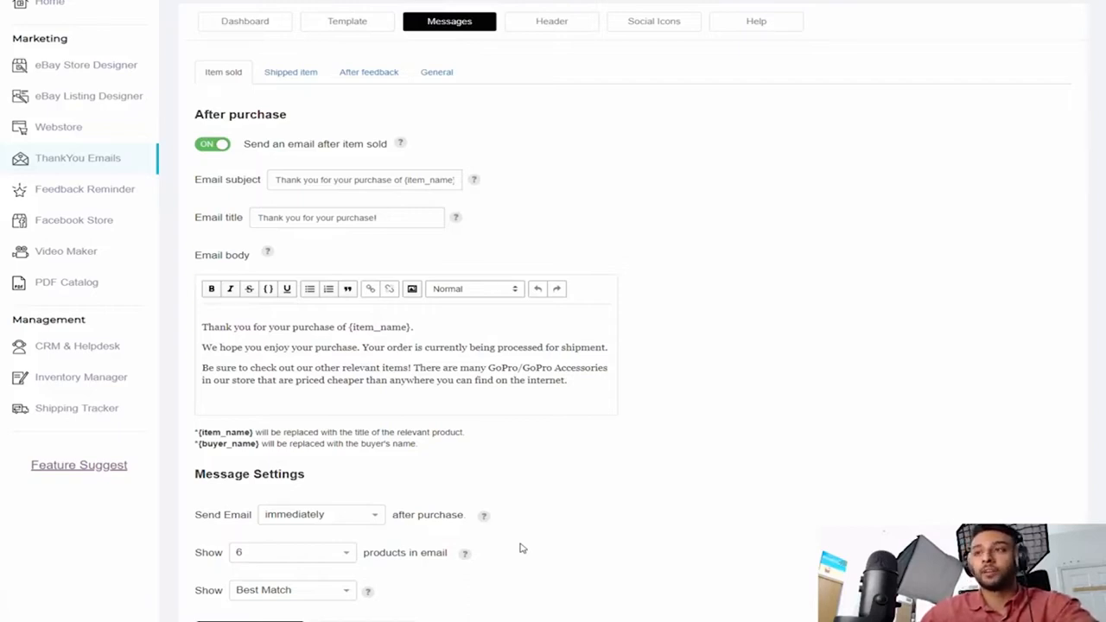
pyautogui.scroll(-3)
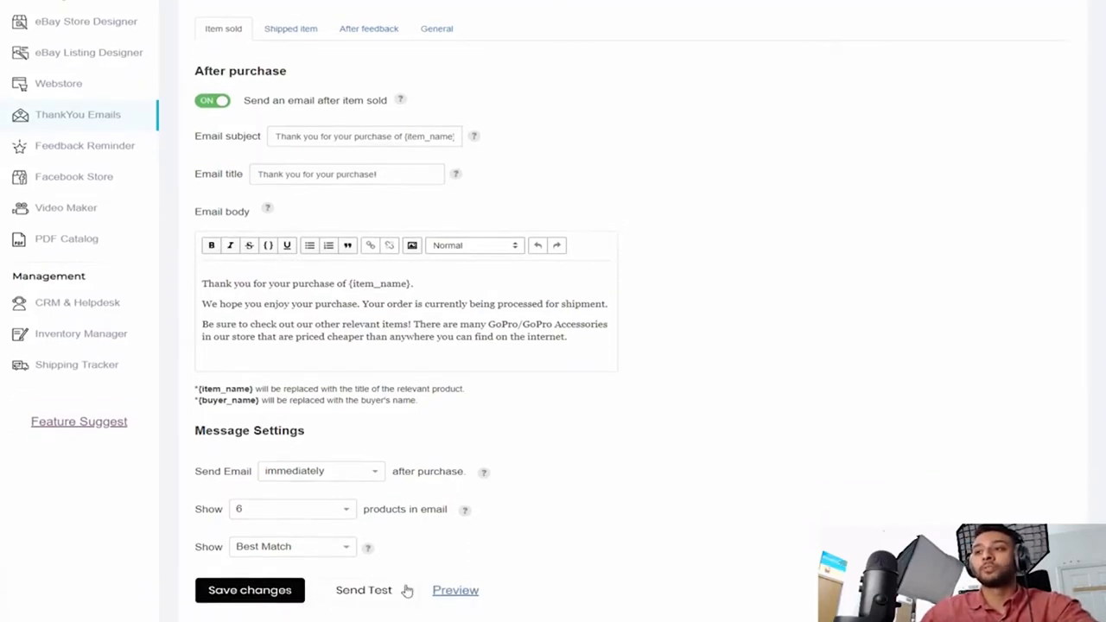
# Preview the thank-you email with featured GoPro products and highlight the order-processing sentence
pyautogui.click(456, 591)
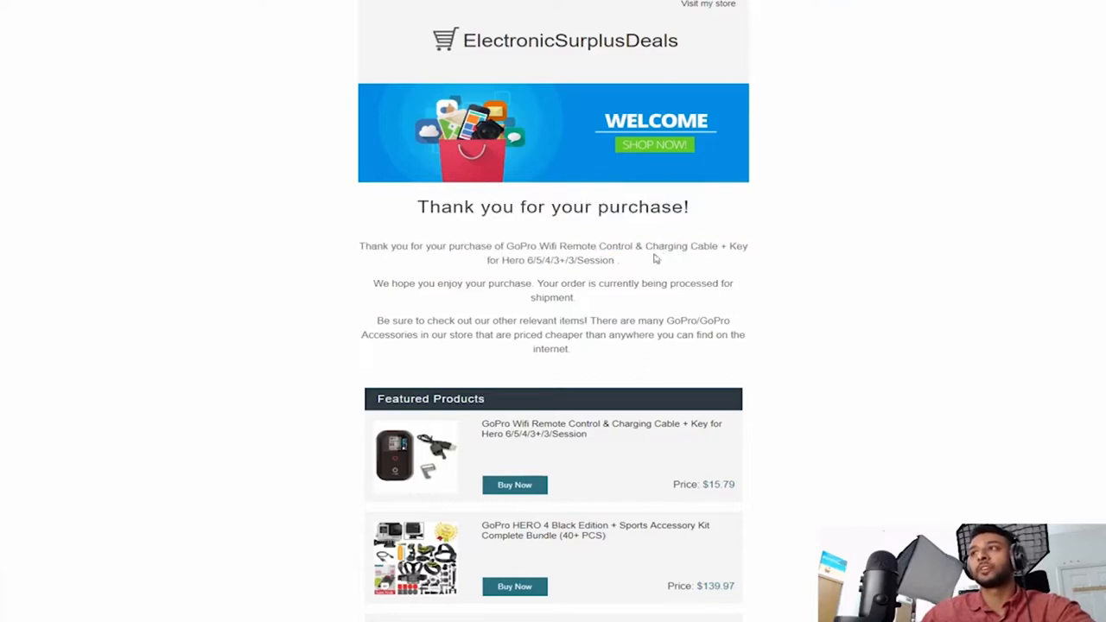
pyautogui.moveTo(374, 284); pyautogui.dragTo(596, 284)
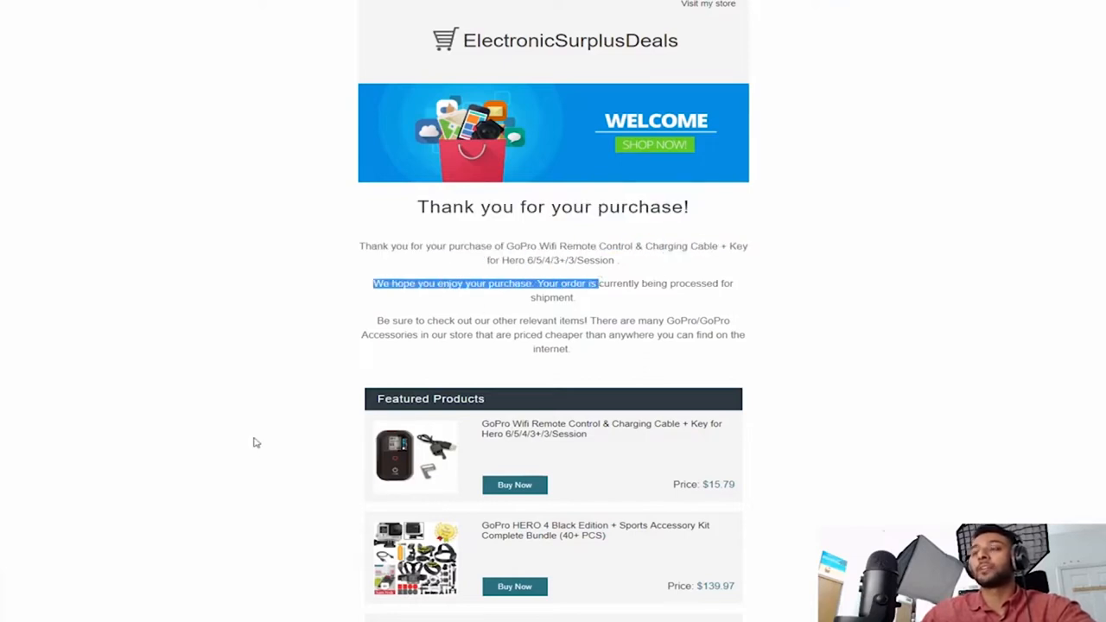
pyautogui.scroll(-3)
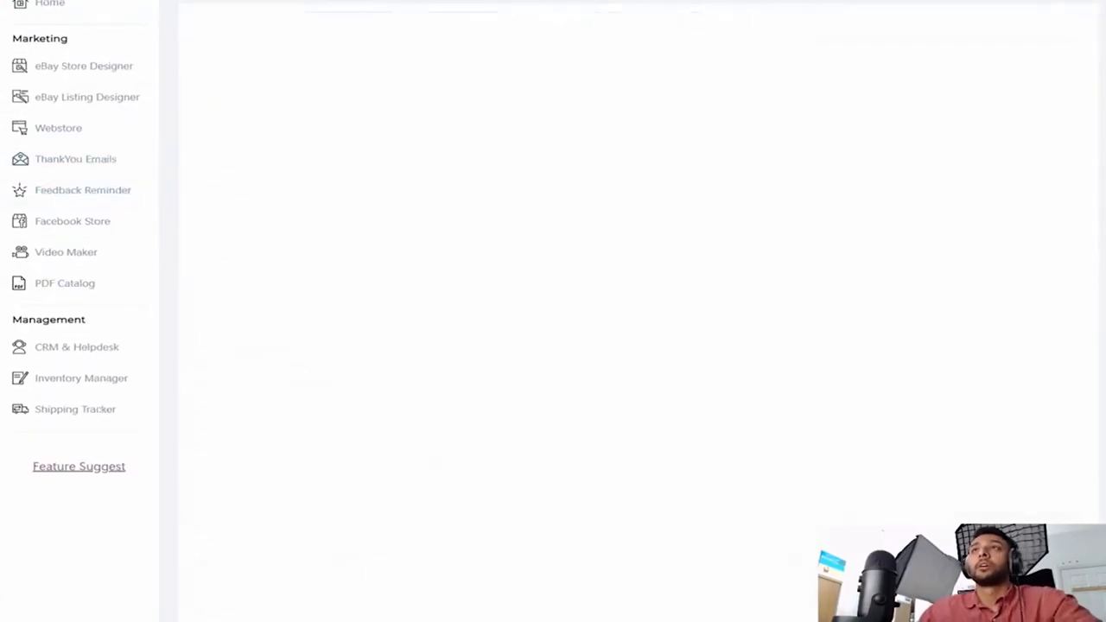
# Review Feedback Reminder's dashboard, buyer feedback settings and Negative Feedback alert, then move to Facebook Store
pyautogui.click(83, 190)
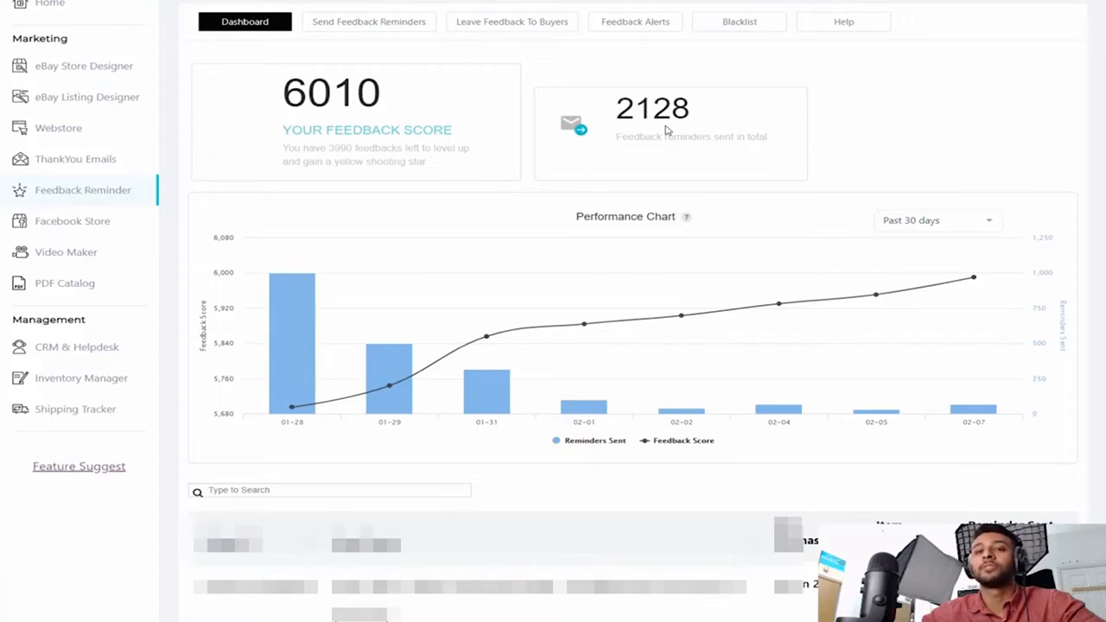
pyautogui.click(511, 21)
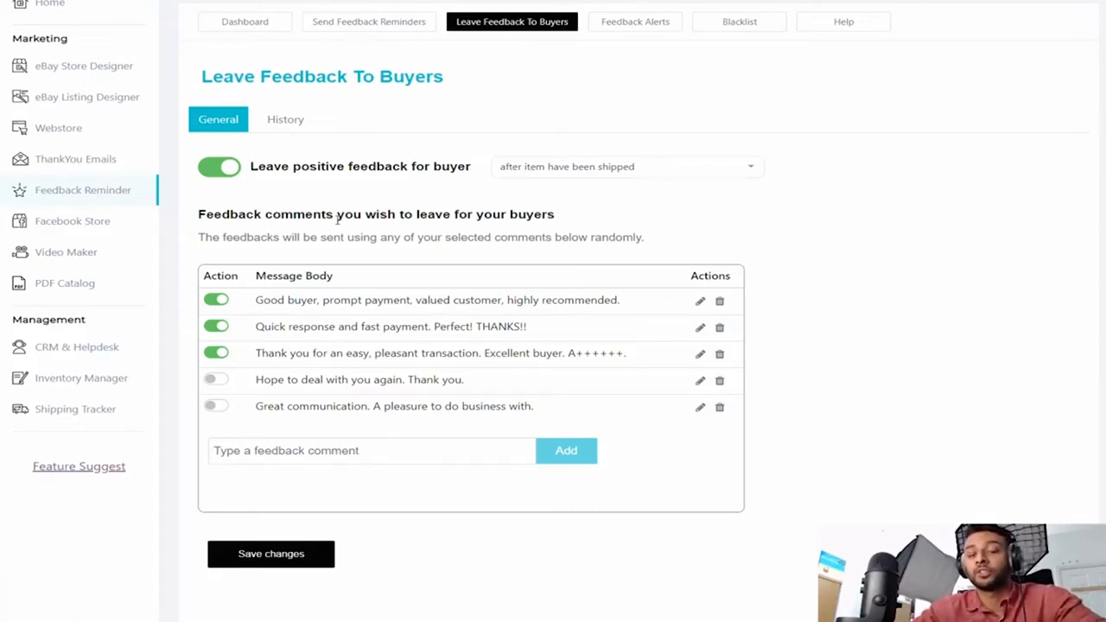
pyautogui.click(634, 21)
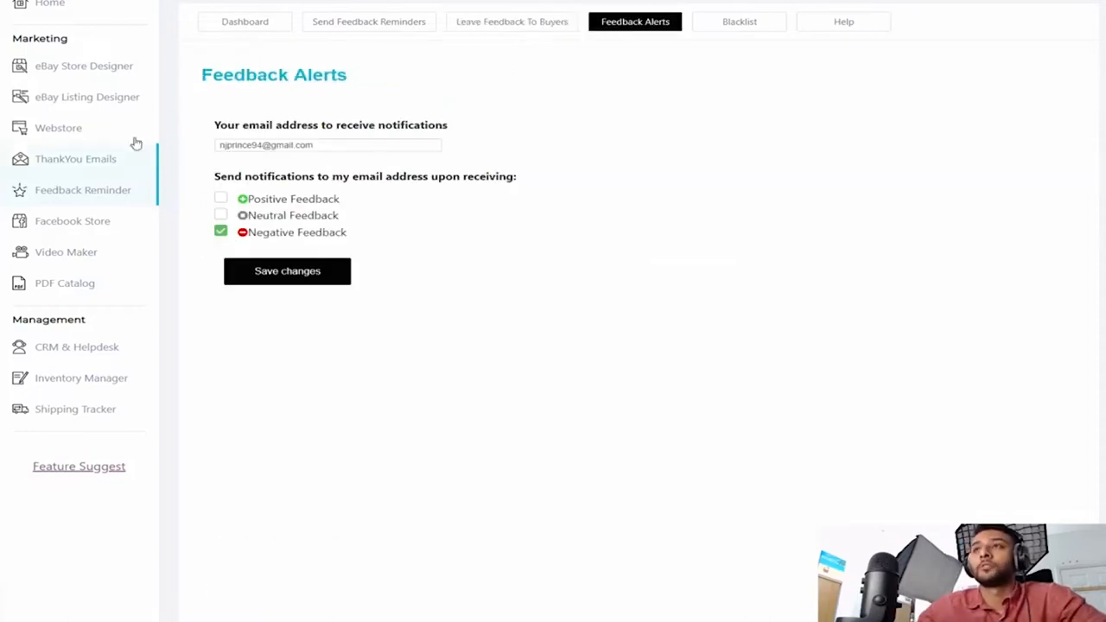
pyautogui.doubleClick(297, 231)
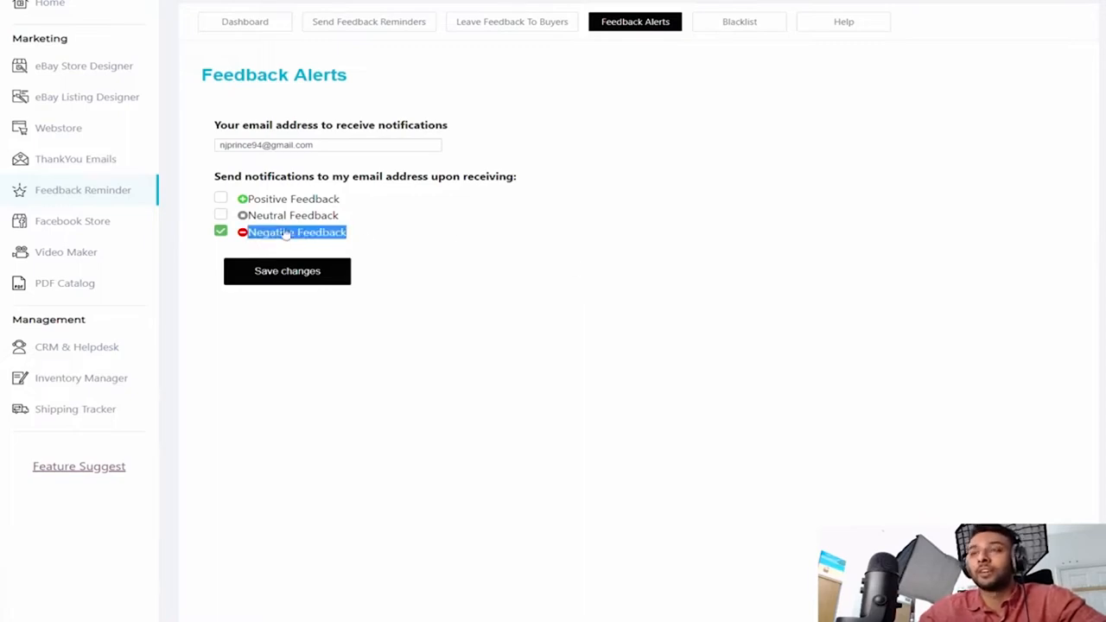
pyautogui.click(73, 221)
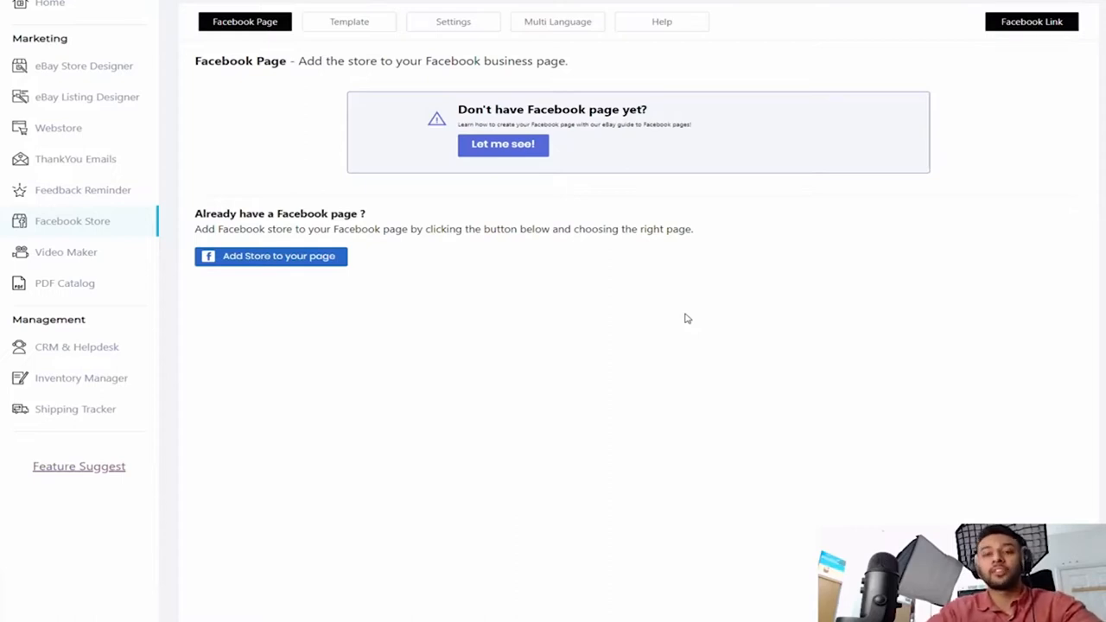
# View the Facebook Store template choices and settings, then move to the PDF Catalog templates
pyautogui.click(349, 21)
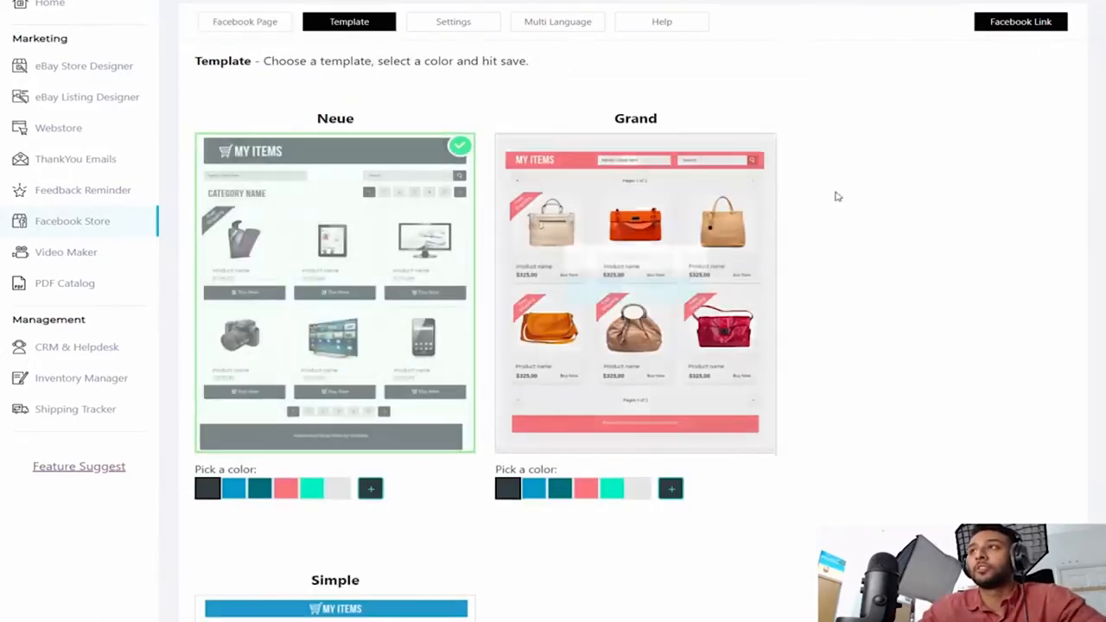
pyautogui.scroll(-3)
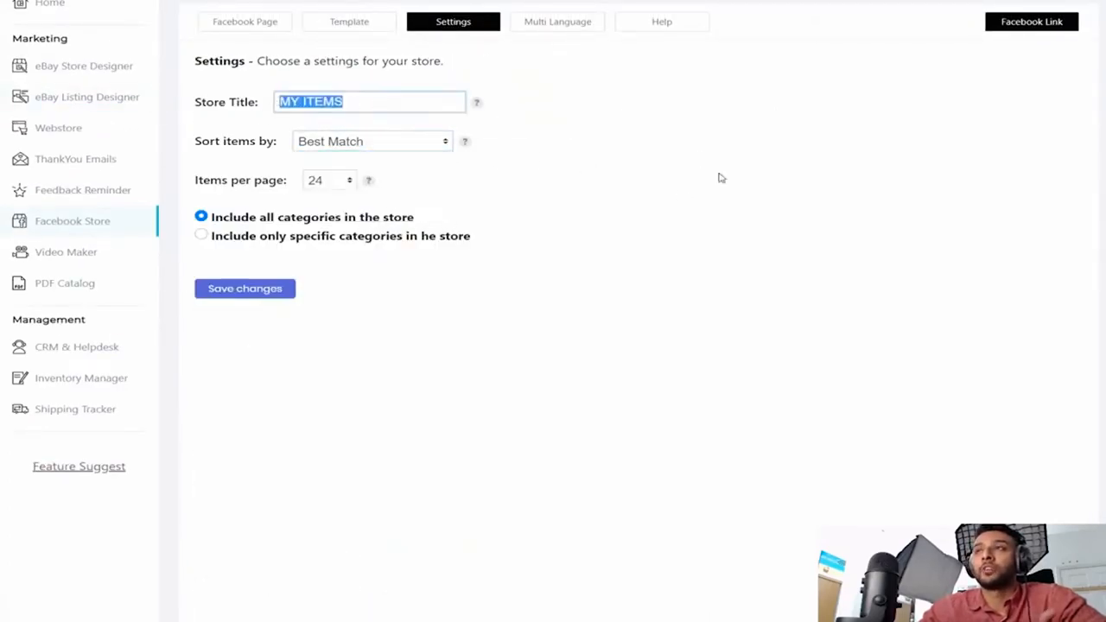
pyautogui.click(329, 180)
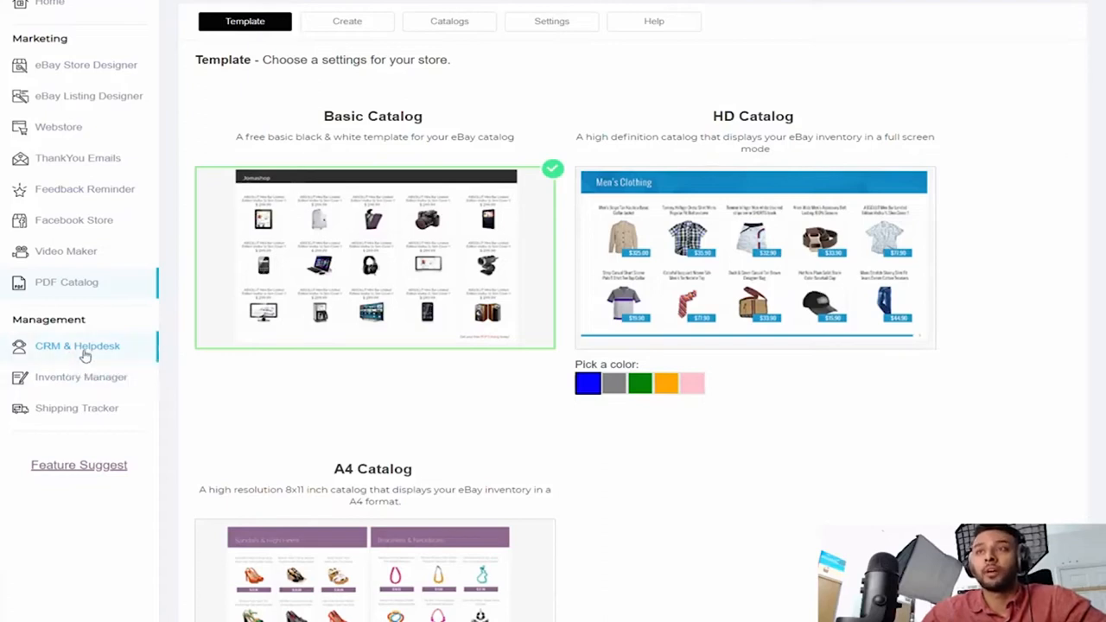
# Show the CRM & Helpdesk inbox of eBay buyer questions, cancellations and return approvals
pyautogui.click(78, 346)
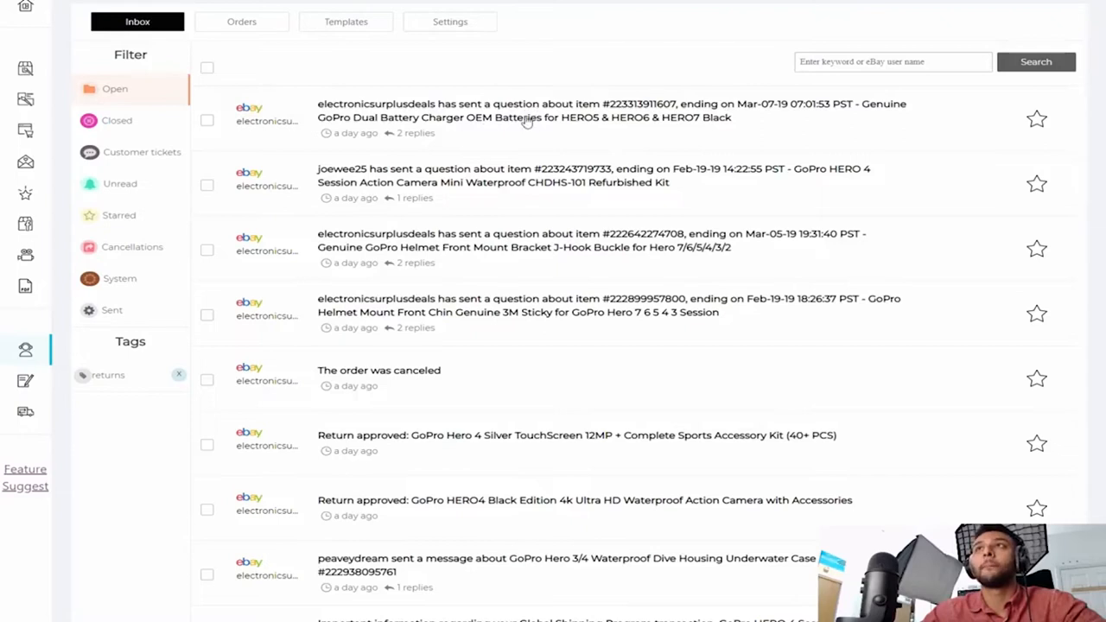
pyautogui.moveTo(493, 154)
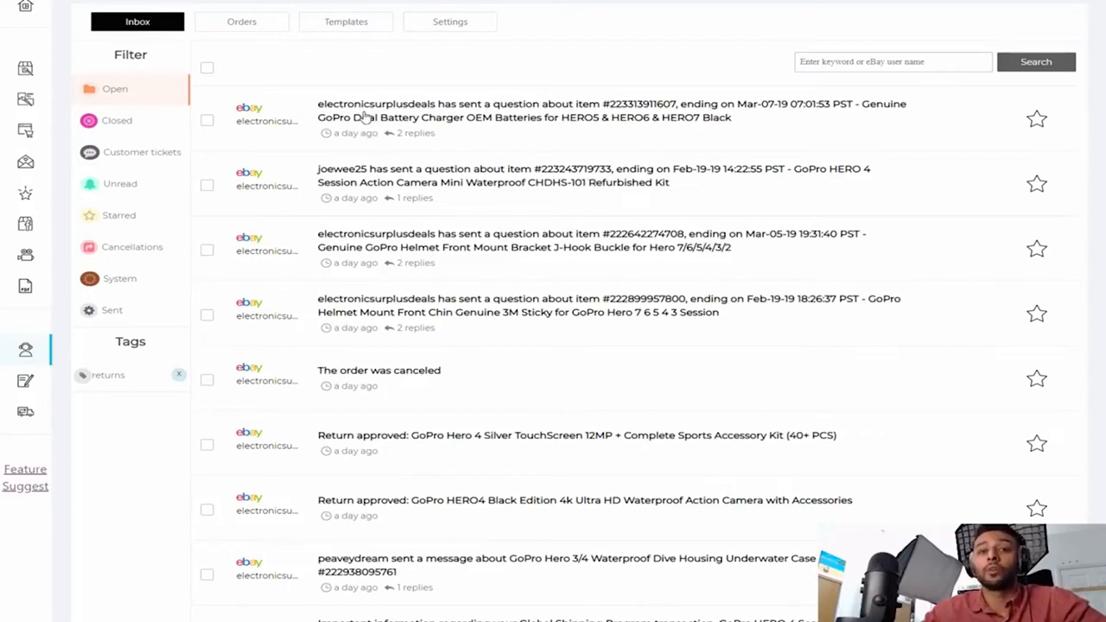
# View the GoPro dual battery charger conversation and highlight parts of the message thread
pyautogui.click(518, 111)
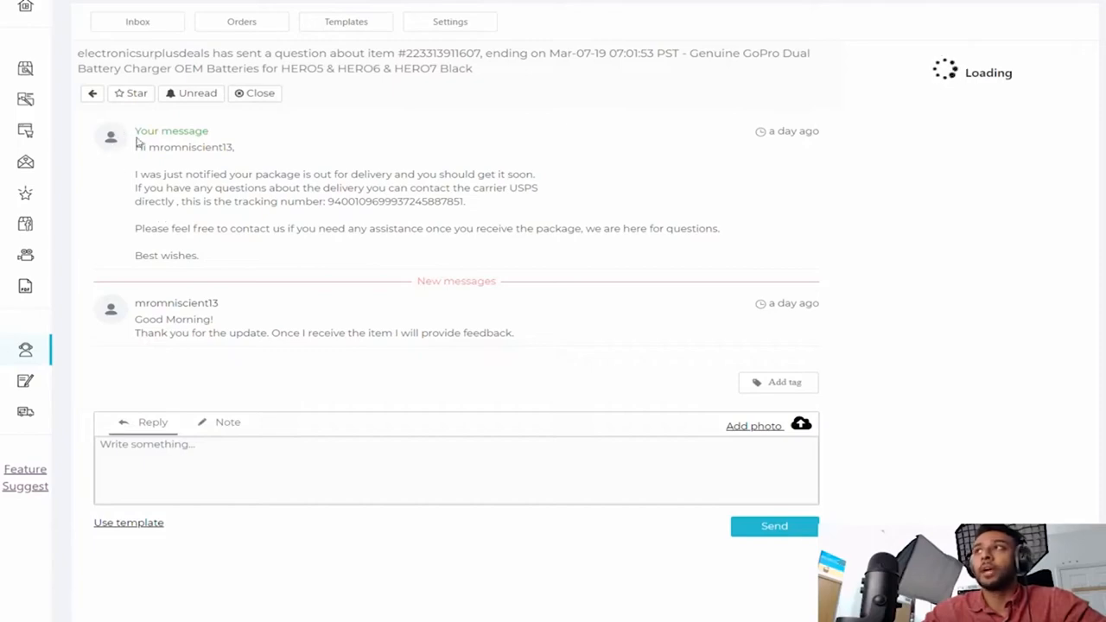
pyautogui.moveTo(135, 132); pyautogui.dragTo(332, 201)
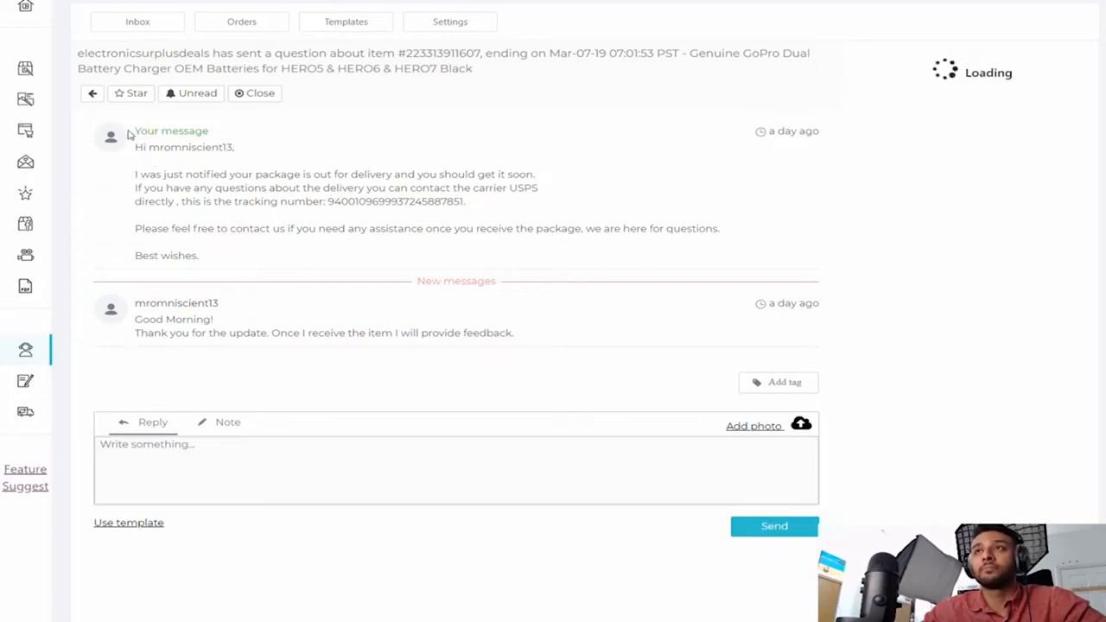
pyautogui.moveTo(134, 147); pyautogui.dragTo(717, 228)
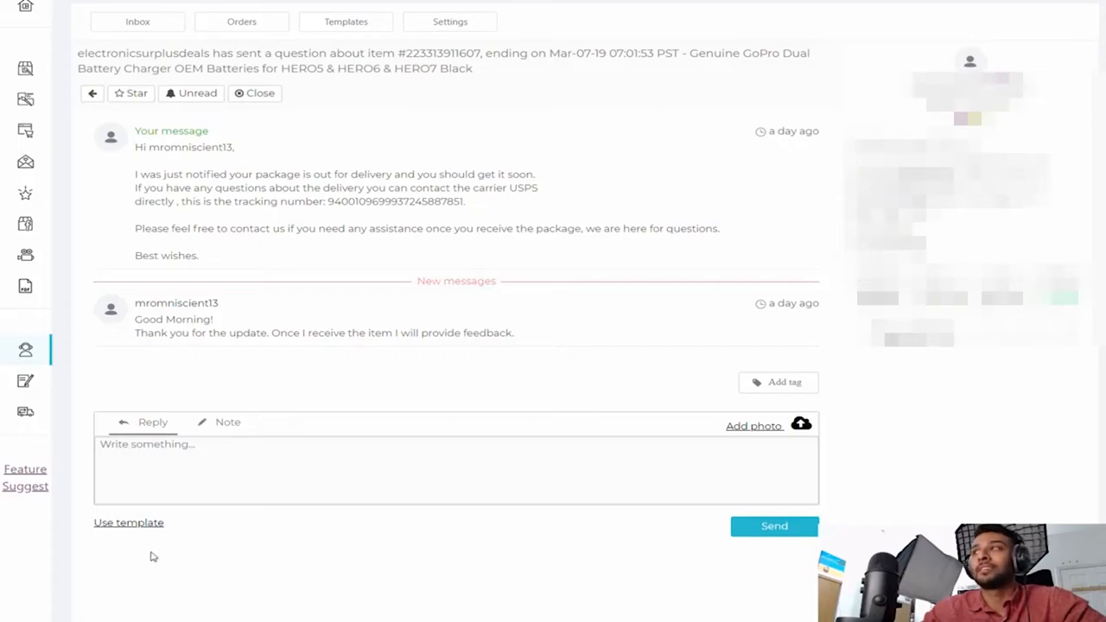
# Check the saved reply templates list, then switch the compose area to a private note
pyautogui.click(128, 522)
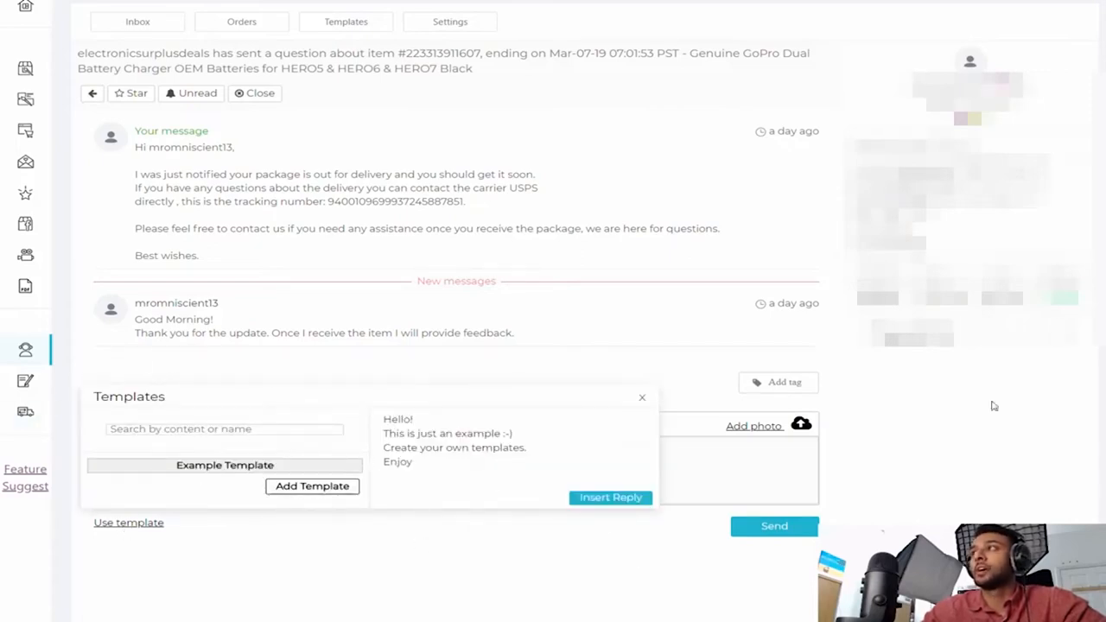
pyautogui.moveTo(929, 352)
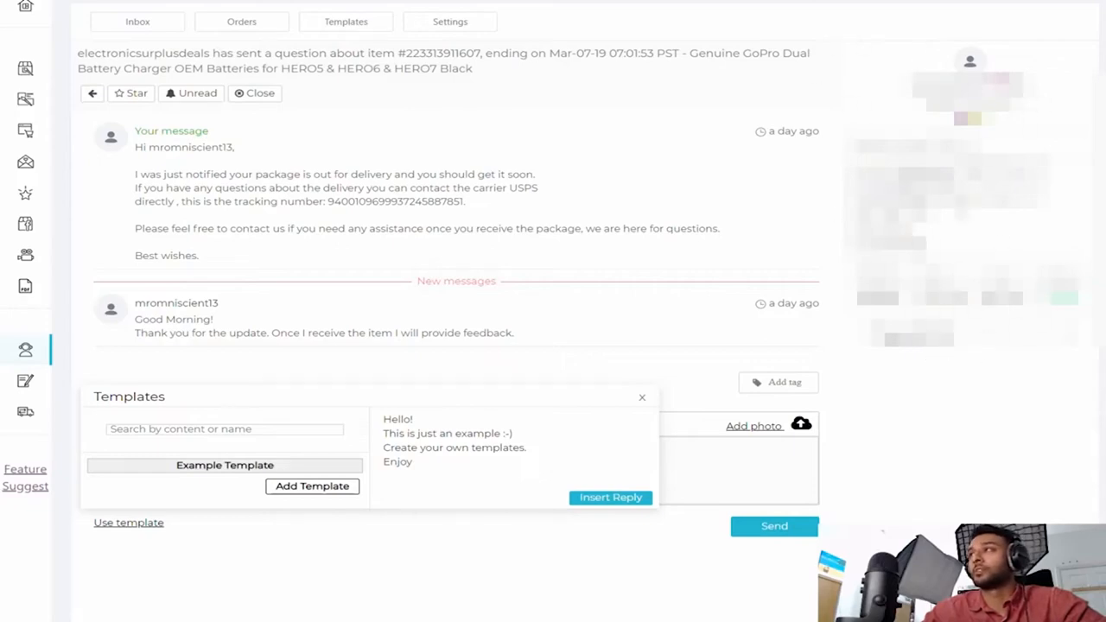
pyautogui.click(643, 397)
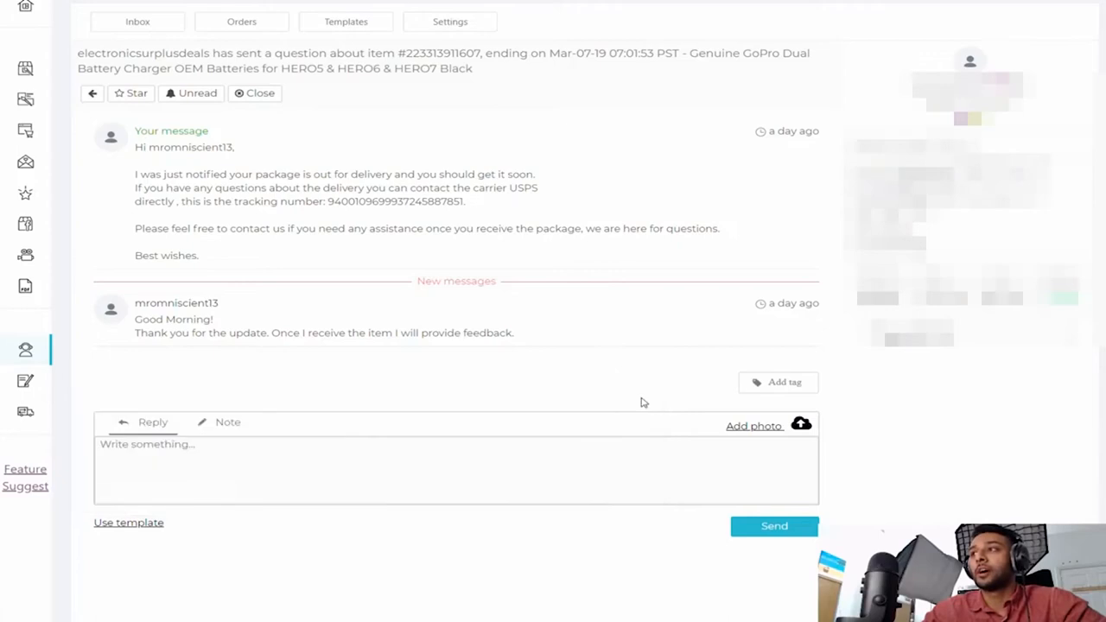
pyautogui.click(228, 422)
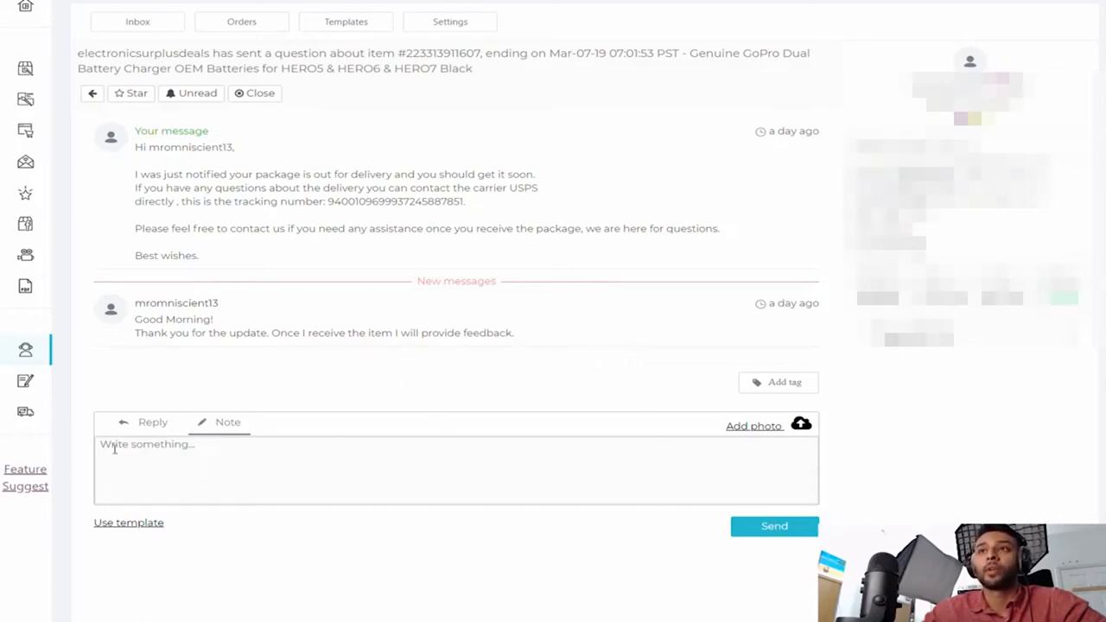
# Browse the helpdesk Templates, Orders and Inbox tabs, then show the Shipping Tracker dashboard with shipment counts
pyautogui.click(346, 20)
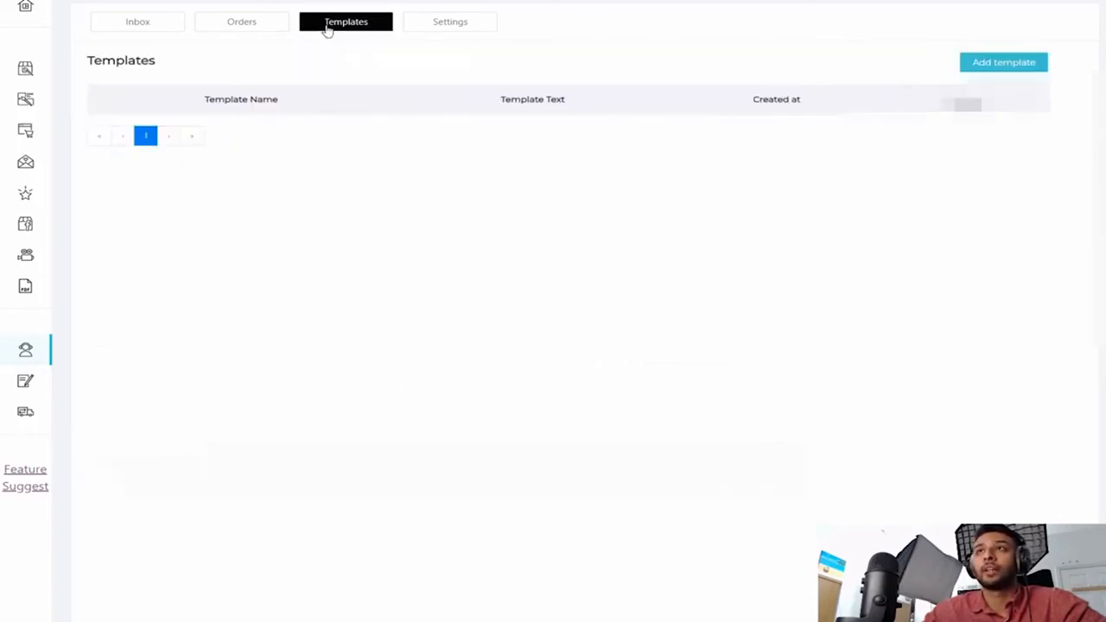
pyautogui.click(242, 21)
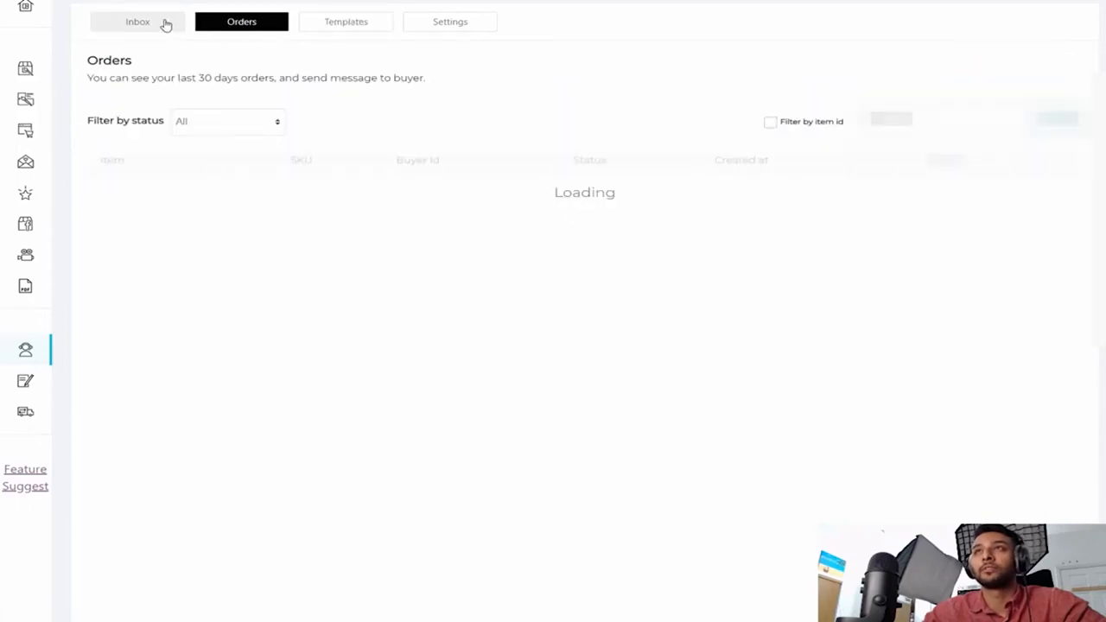
pyautogui.click(138, 21)
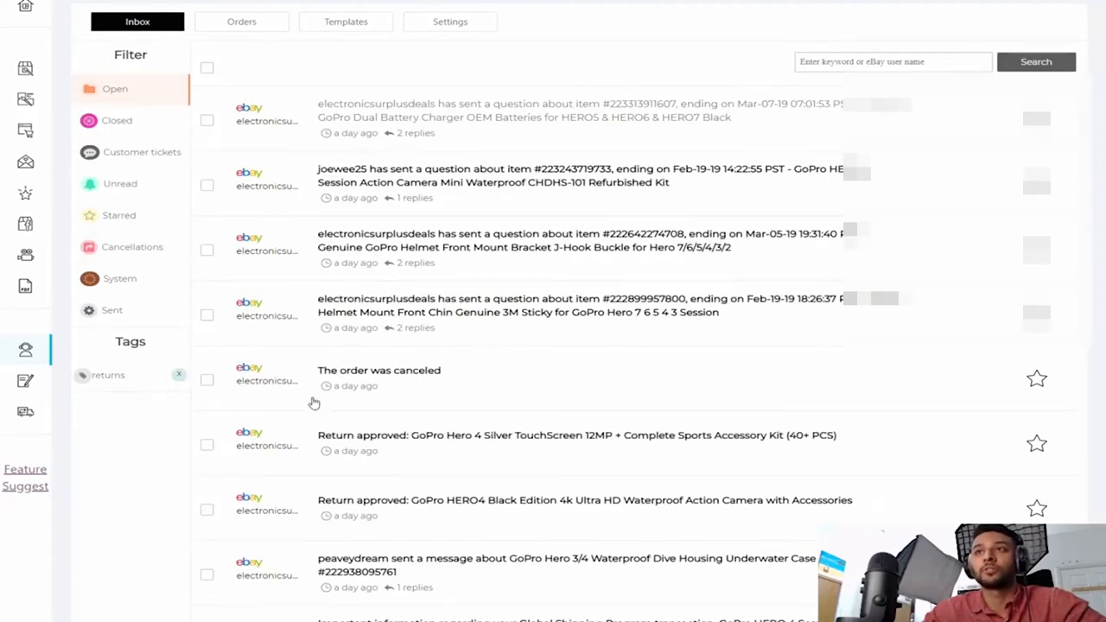
pyautogui.click(76, 408)
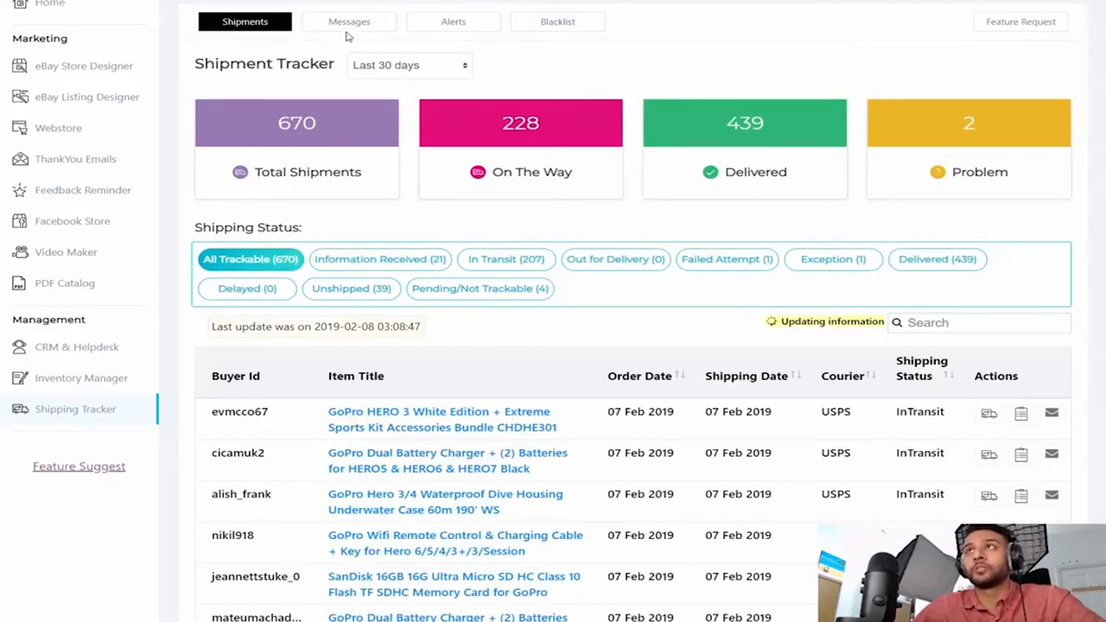
# Show the pre-made email templates for shipment-status messages in Shipping Tracker's Messages section
pyautogui.click(349, 21)
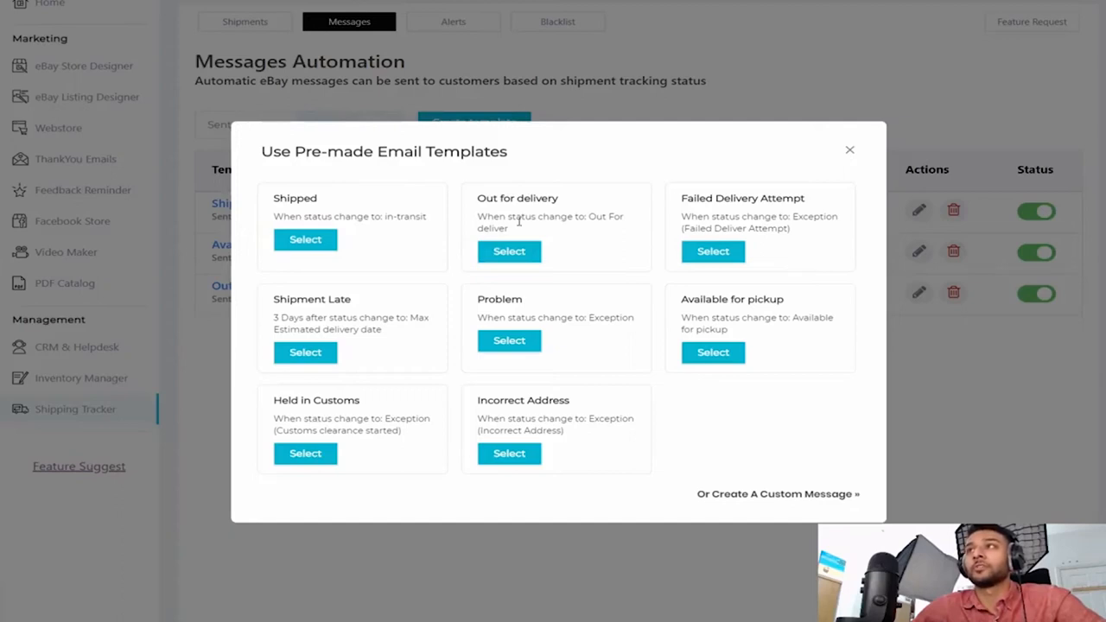
pyautogui.moveTo(672, 254)
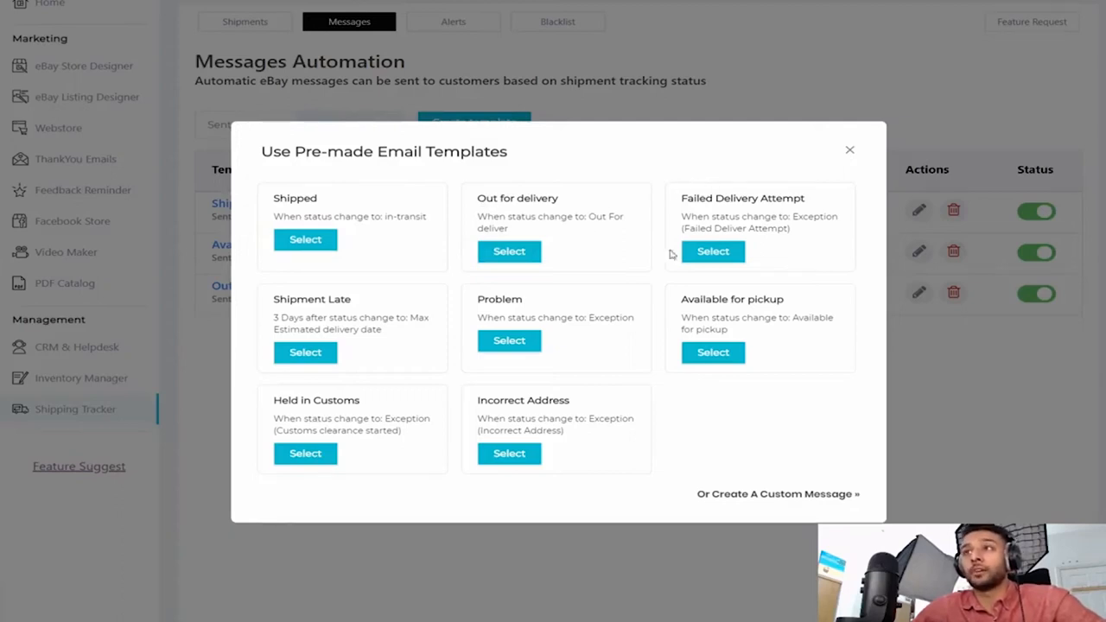
pyautogui.moveTo(791, 298)
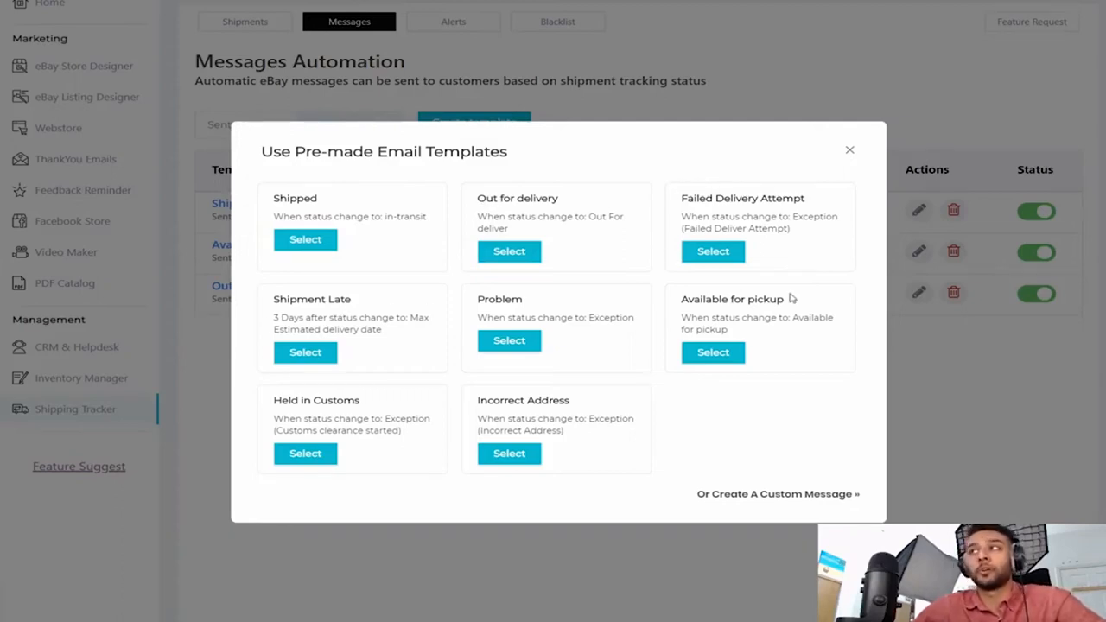
pyautogui.moveTo(526, 387)
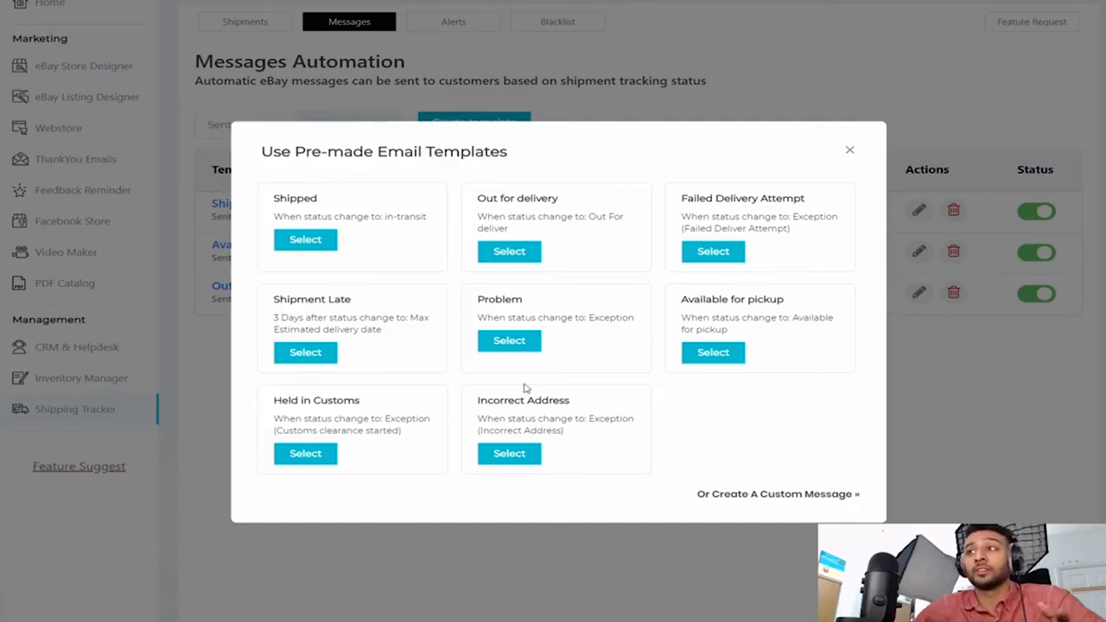
pyautogui.moveTo(850, 149)
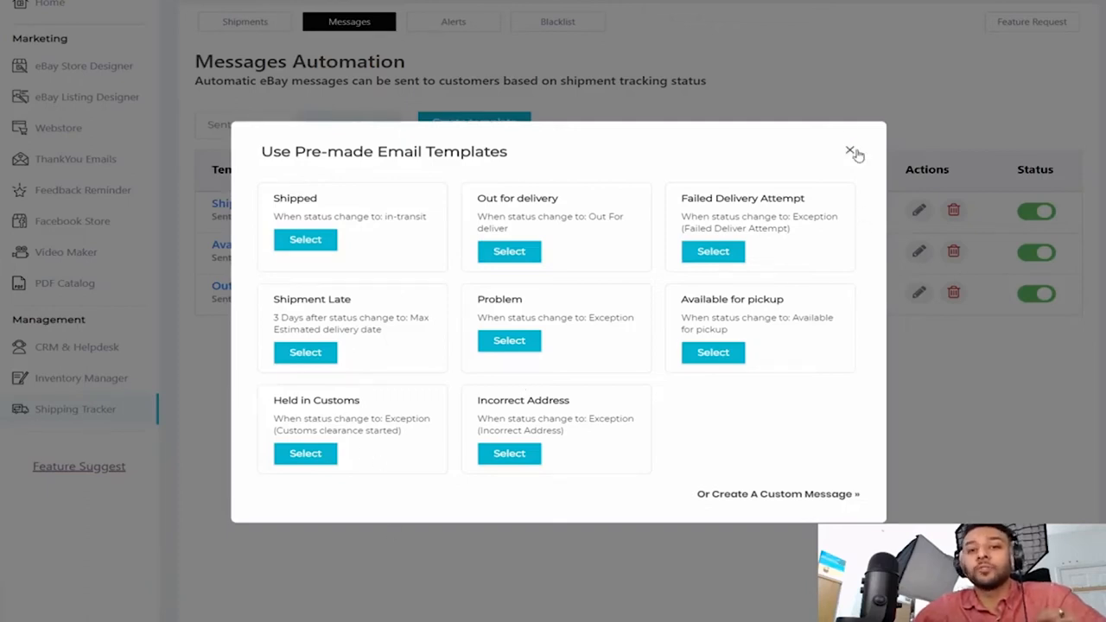
pyautogui.moveTo(843, 160)
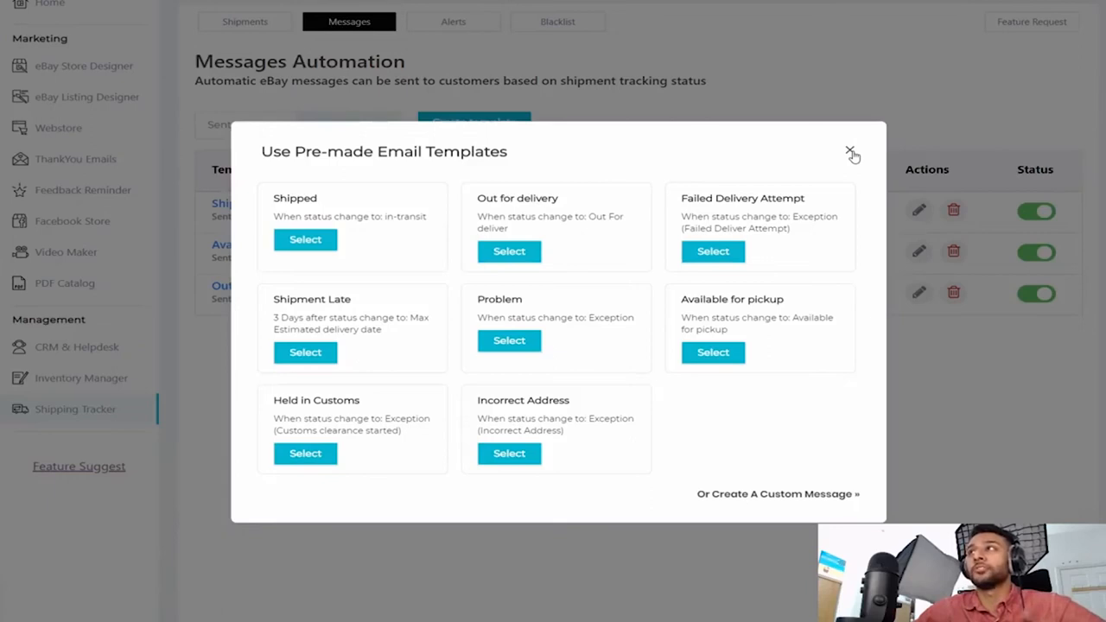
# Close the pre-made templates window, leaving Shipped, Available for pickup and Out for delivery templates enabled
pyautogui.click(851, 152)
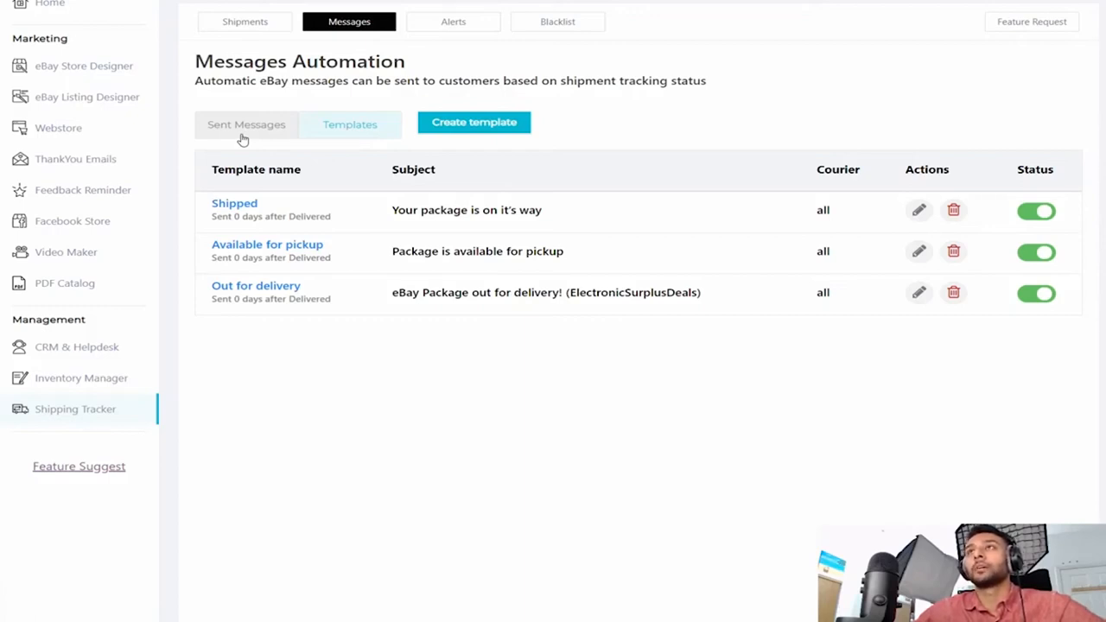
pyautogui.moveTo(181, 135)
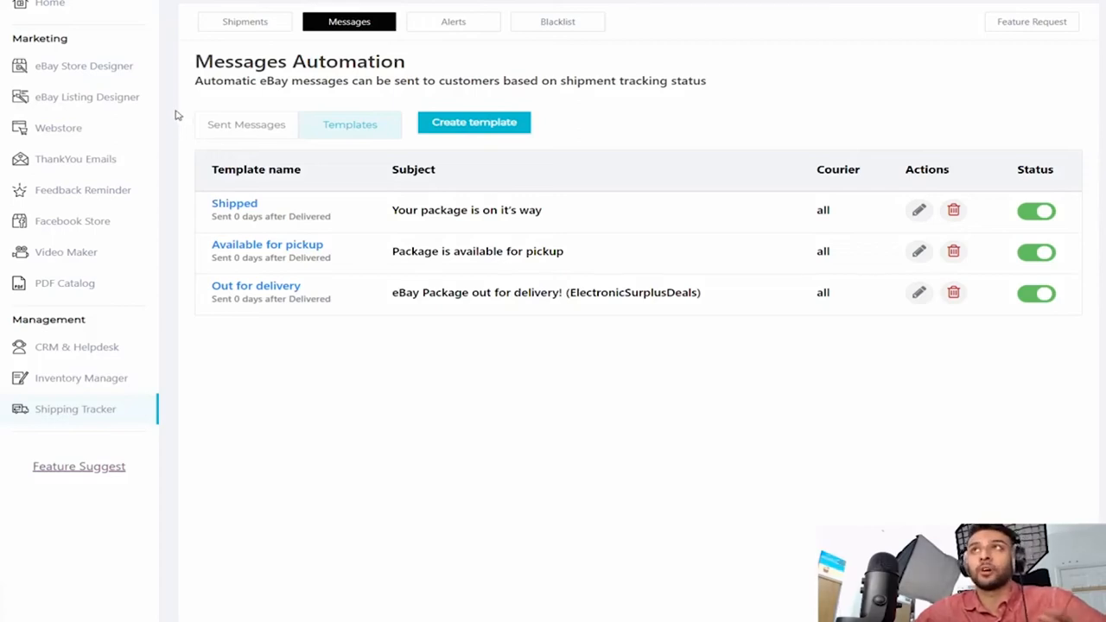
pyautogui.moveTo(113, 159)
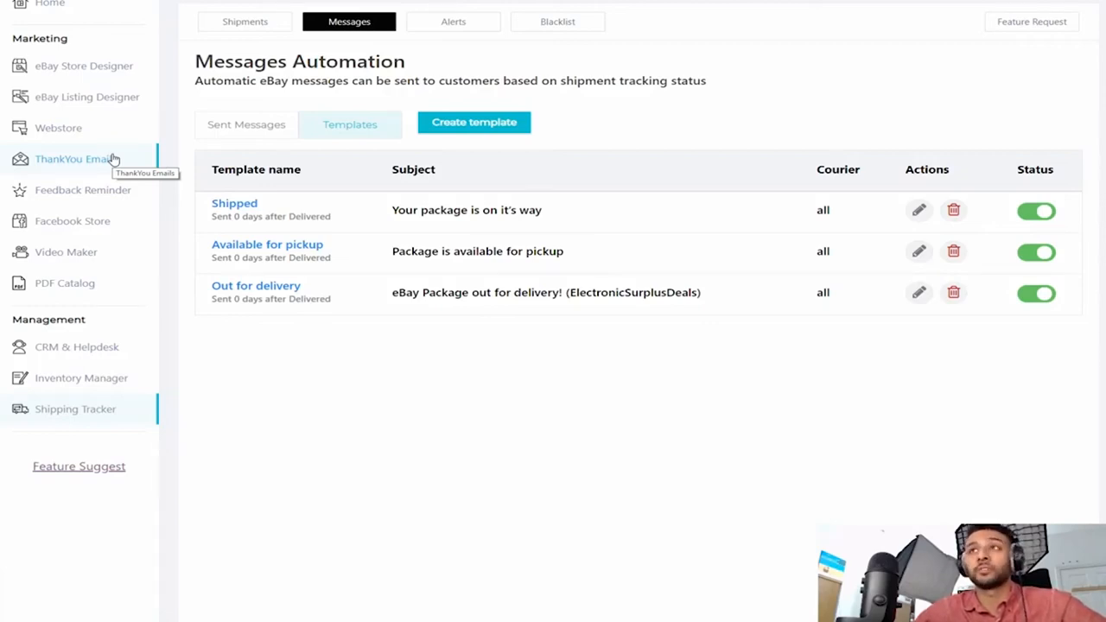
pyautogui.moveTo(503, 362)
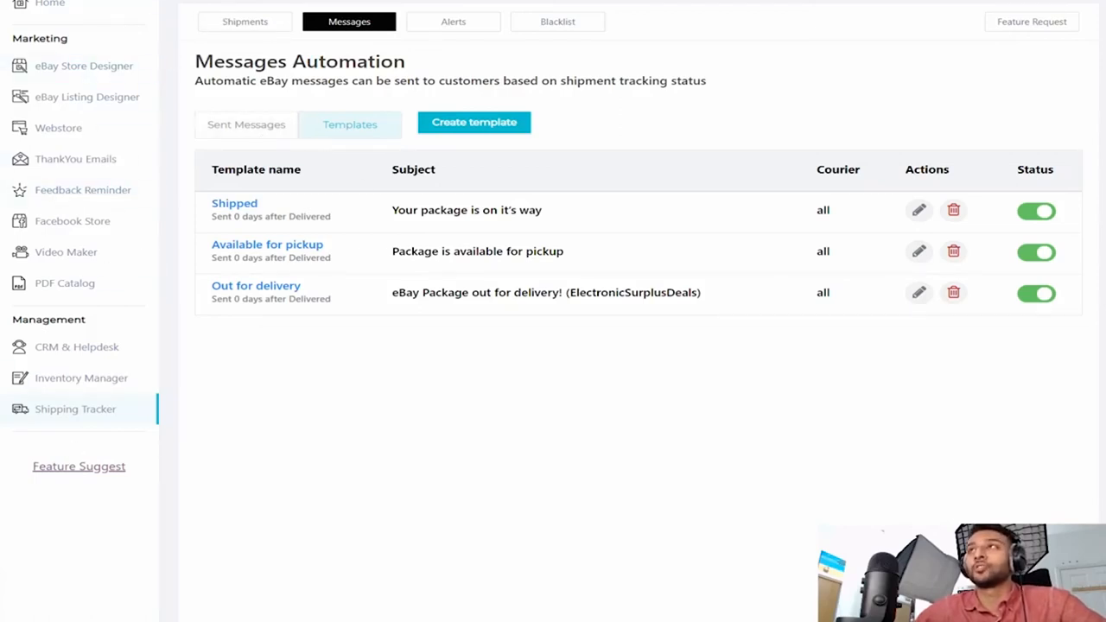
pyautogui.moveTo(135, 564)
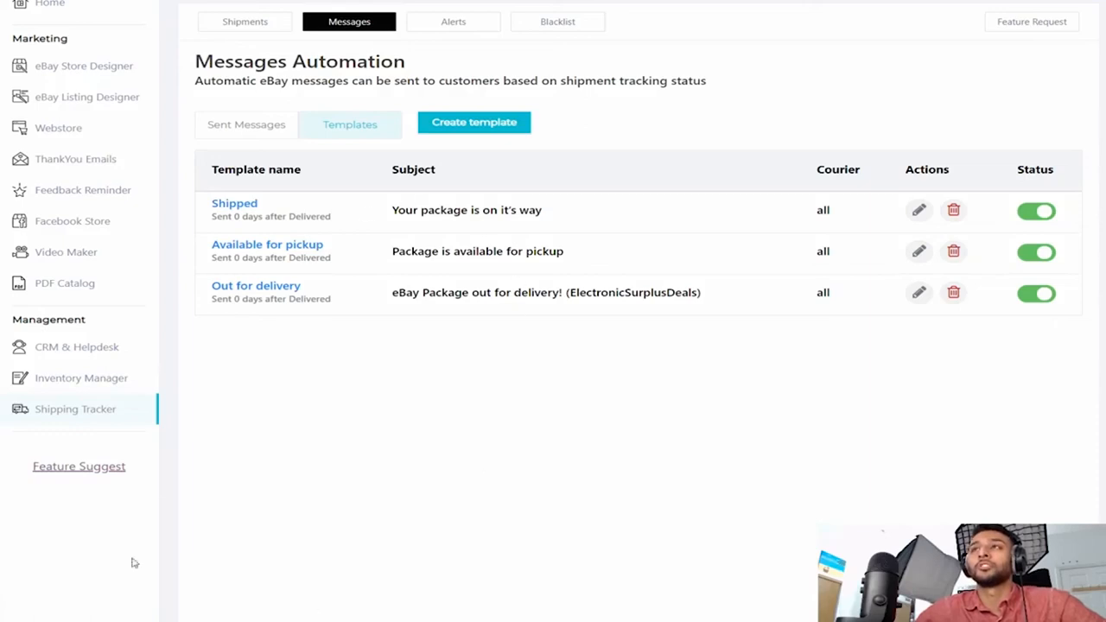
pyautogui.moveTo(351, 318)
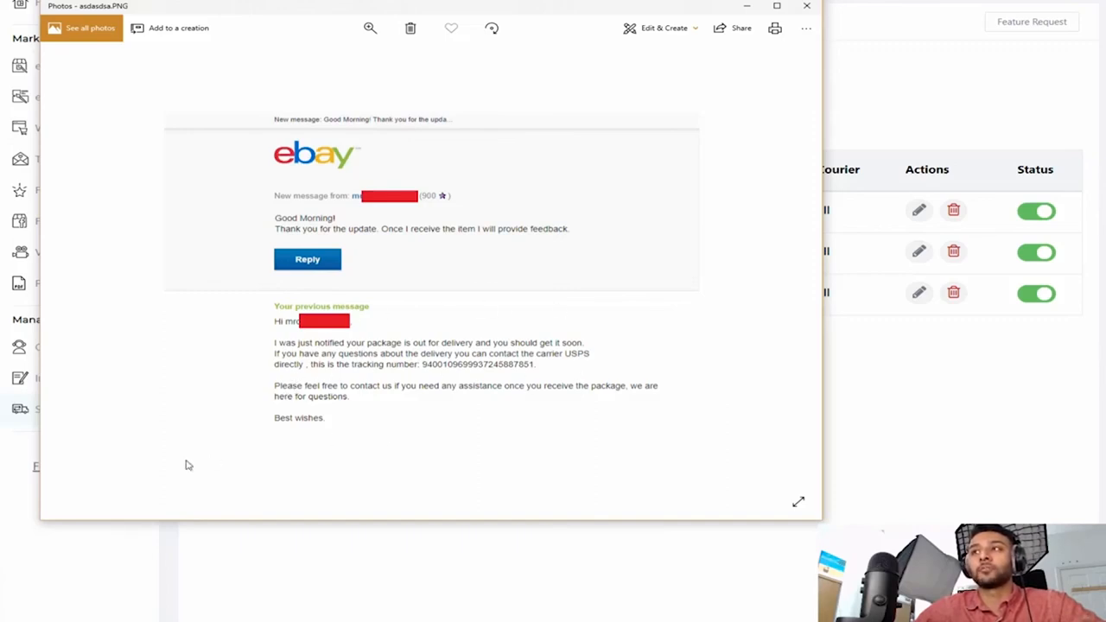
pyautogui.moveTo(588, 339)
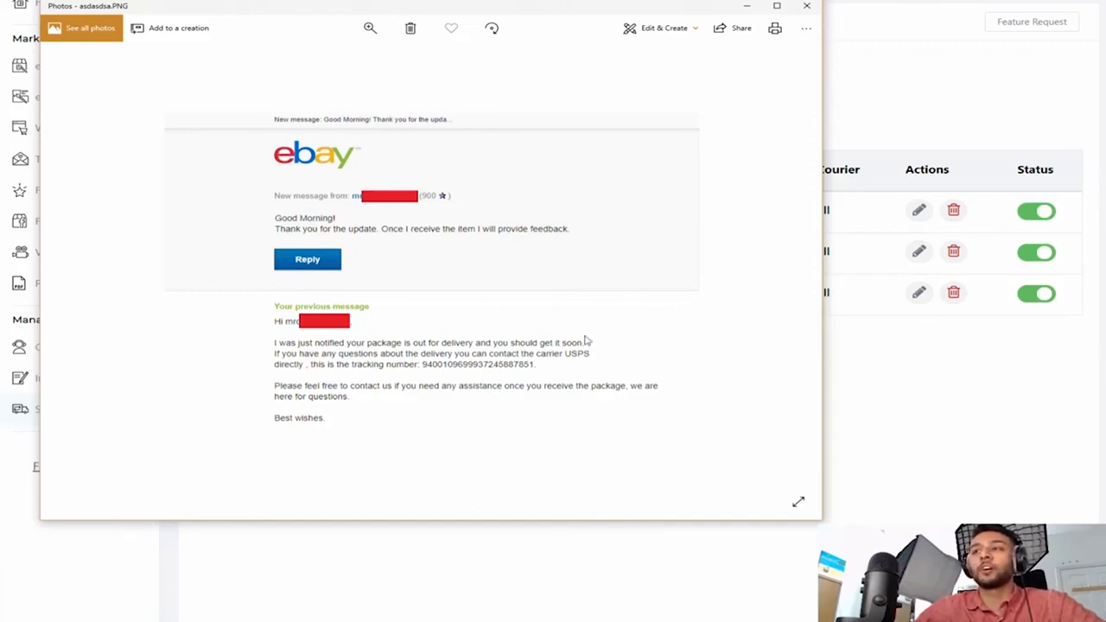